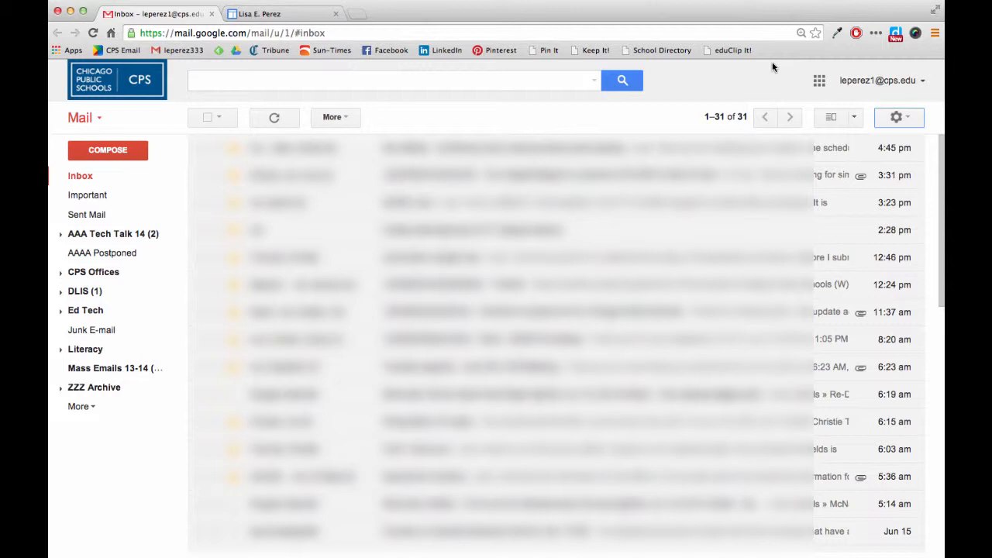
mouse_move(854, 99)
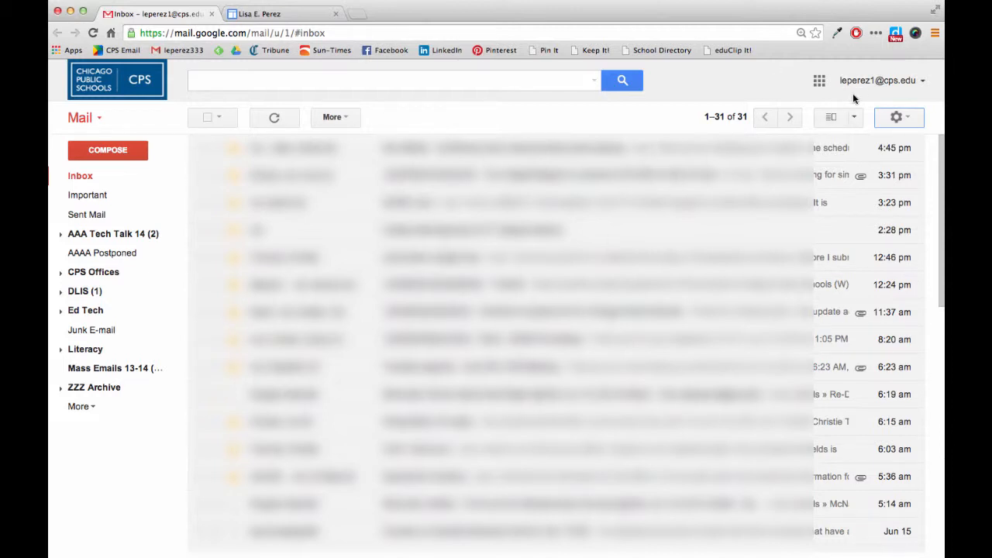
mouse_move(898, 117)
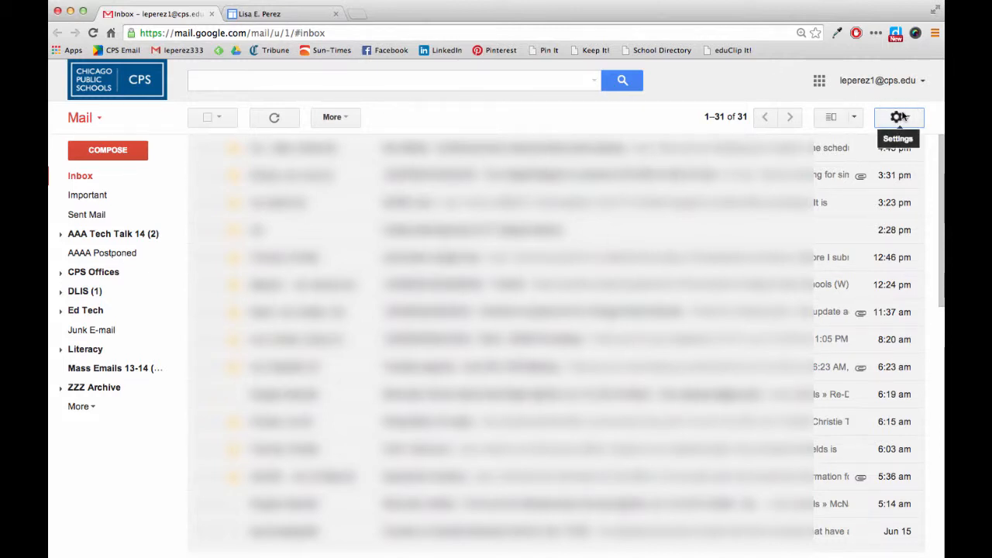
- Open the gear menu to reach Gmail's Settings
left_click(899, 117)
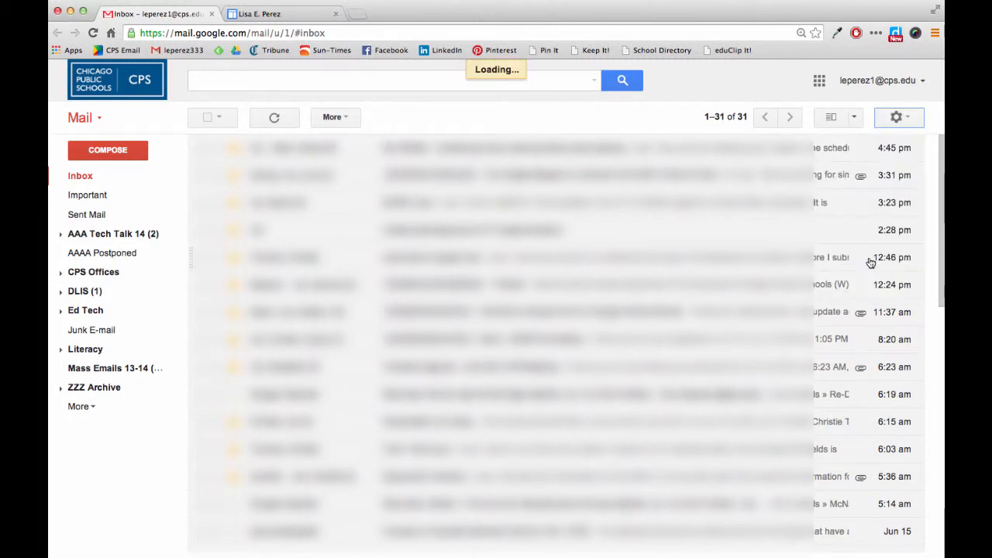
- Go to the General settings and scroll down to the Signature section
left_click(896, 117)
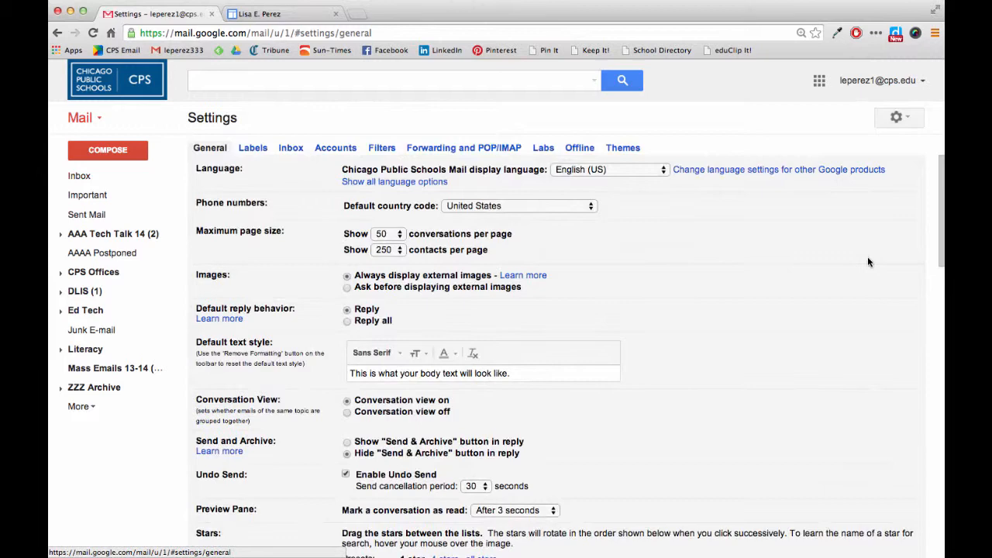
mouse_move(217, 168)
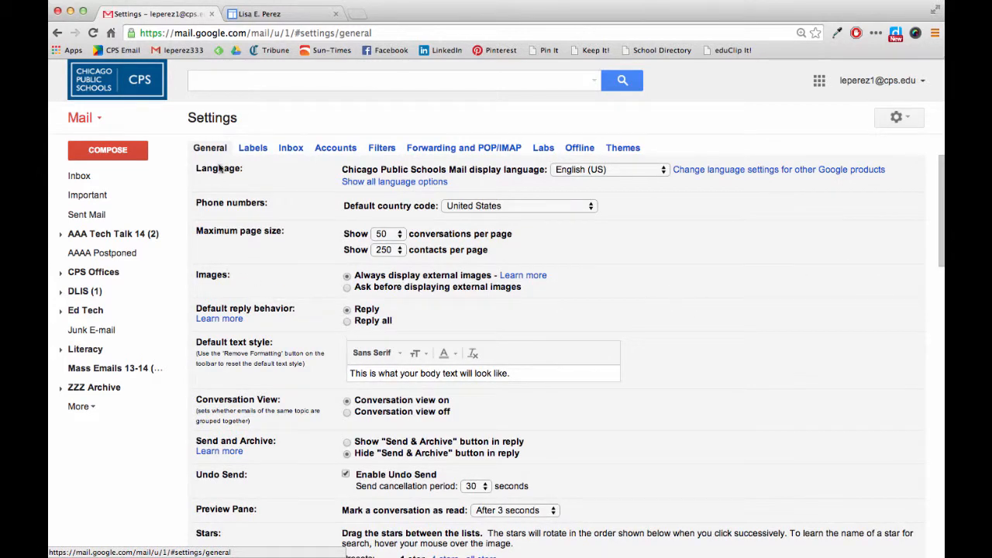
scroll("down", 3)
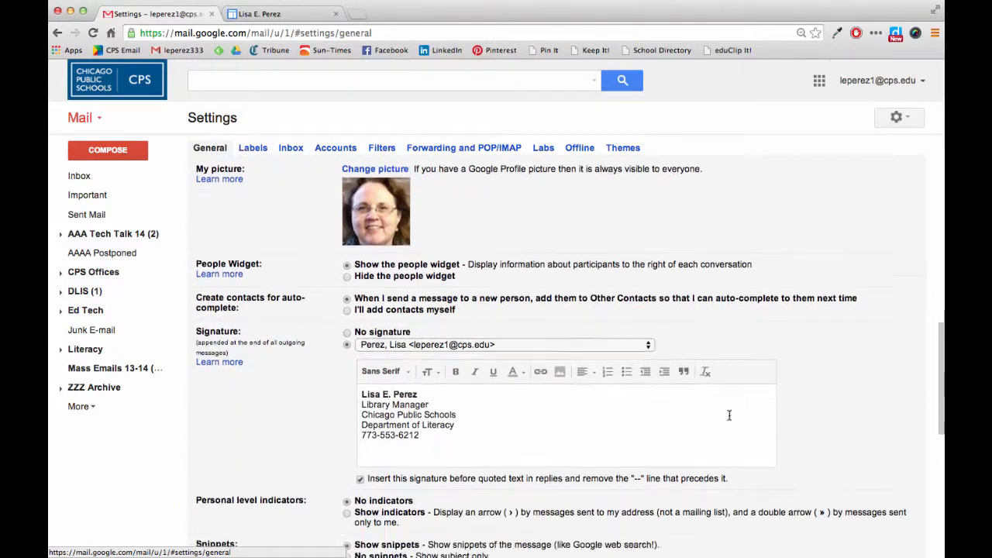
scroll("down", 3)
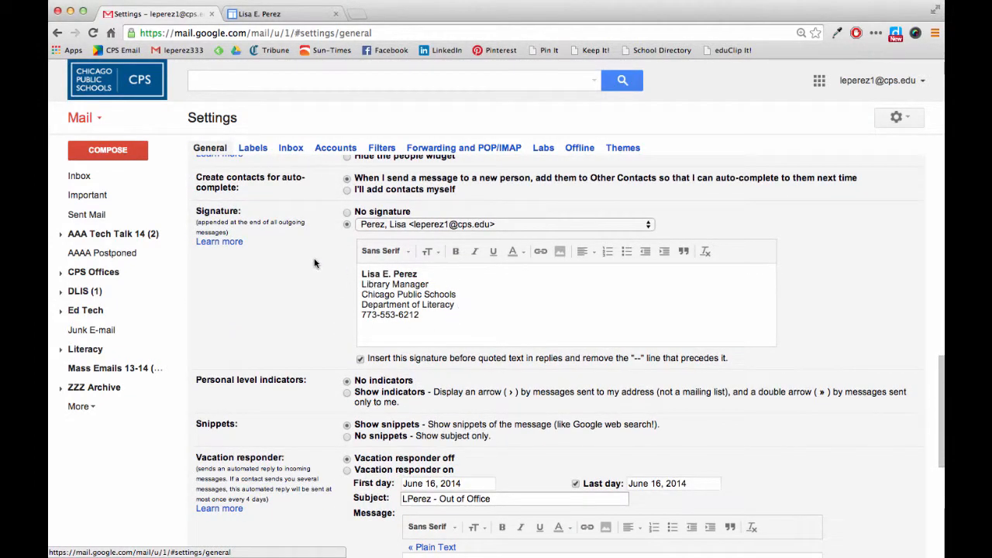
mouse_move(206, 200)
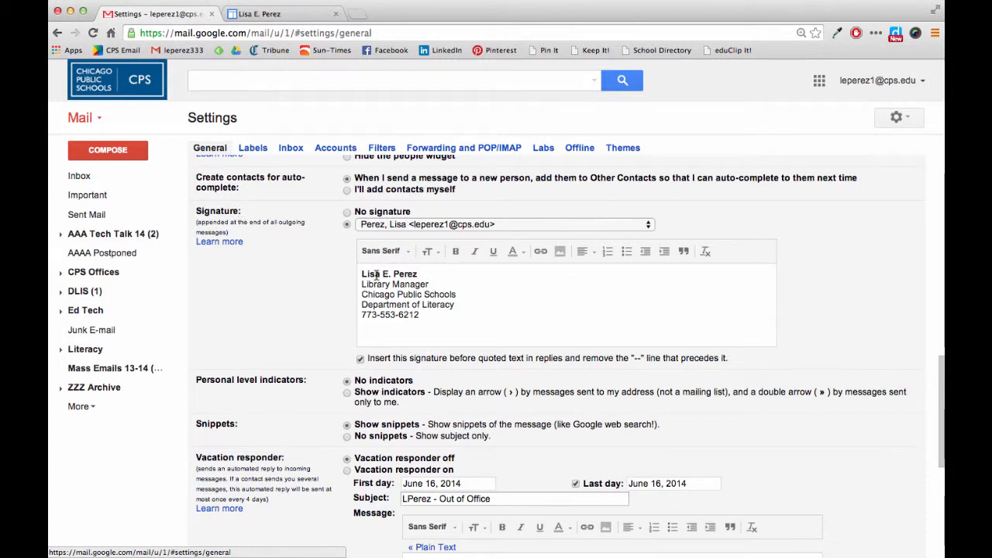
mouse_move(438, 295)
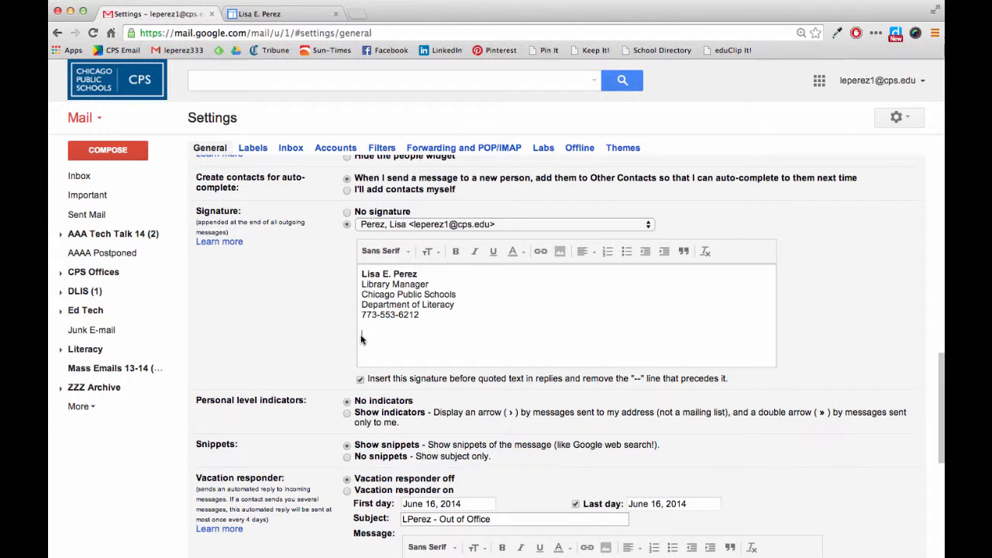
mouse_move(552, 308)
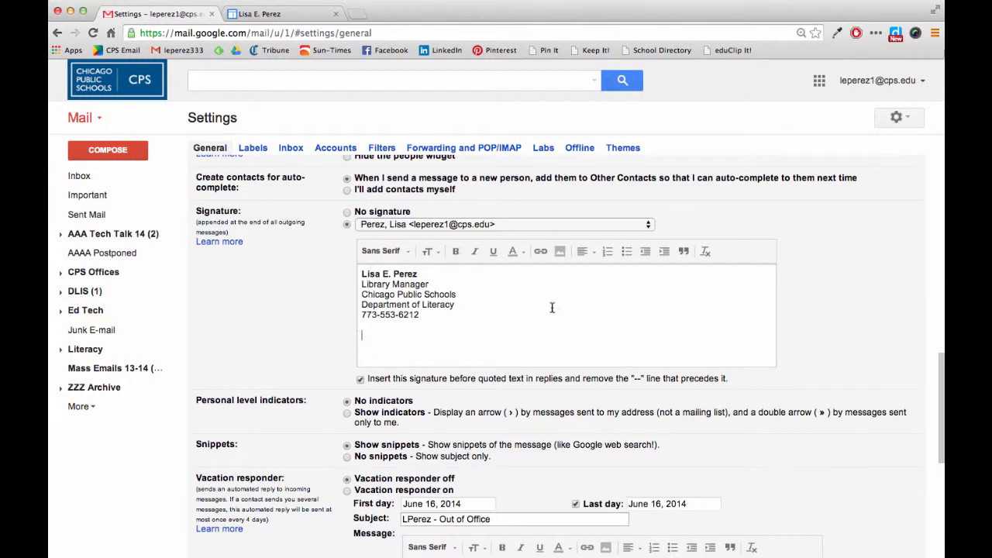
mouse_move(560, 252)
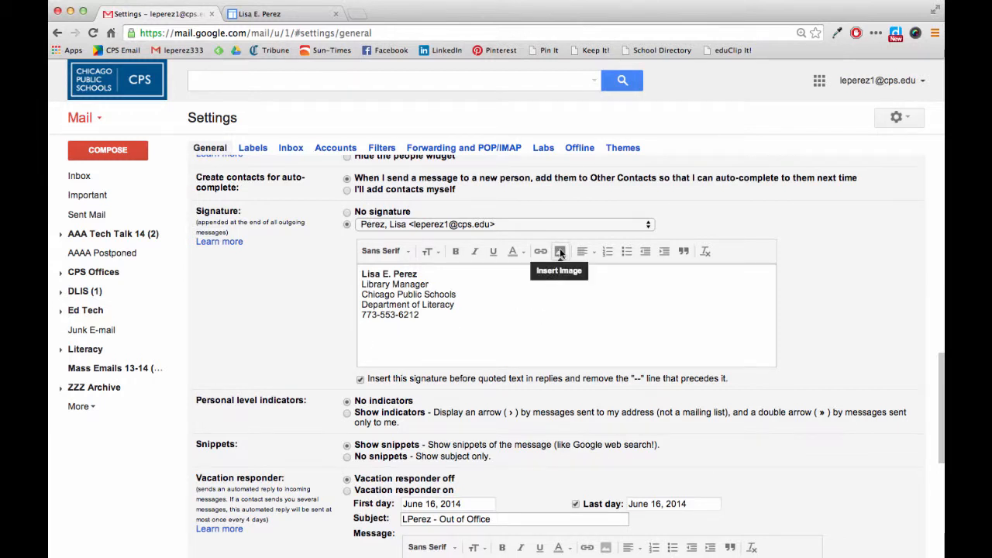
left_click(560, 250)
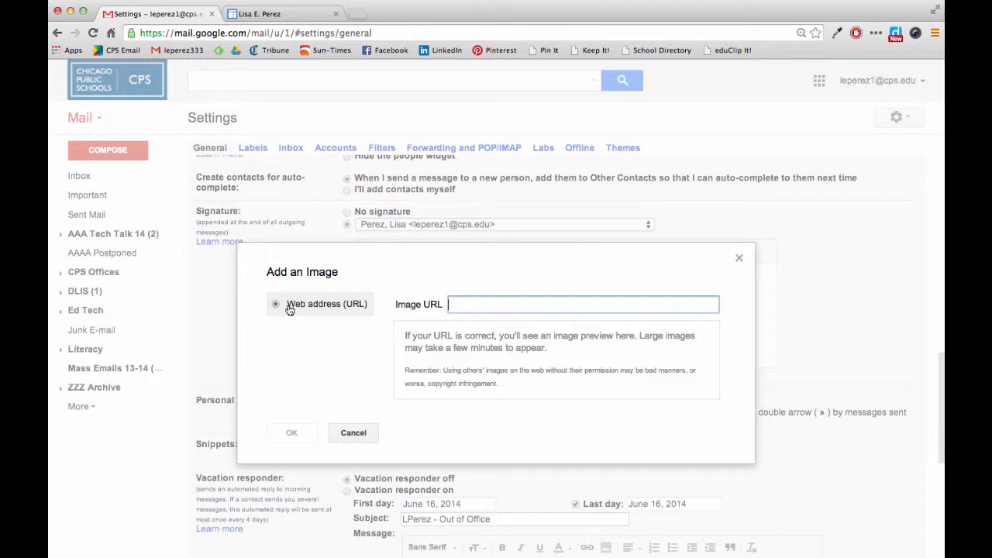
mouse_move(416, 310)
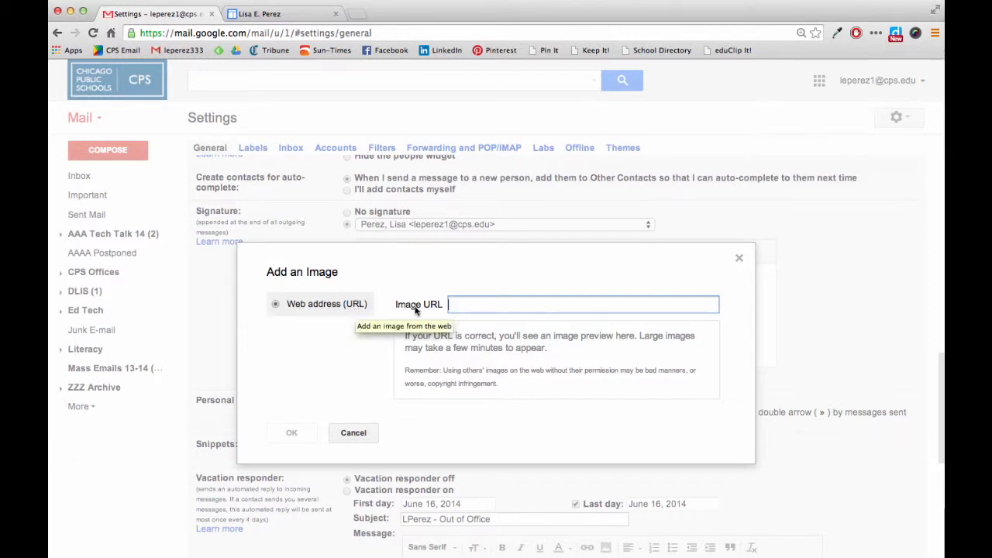
mouse_move(510, 333)
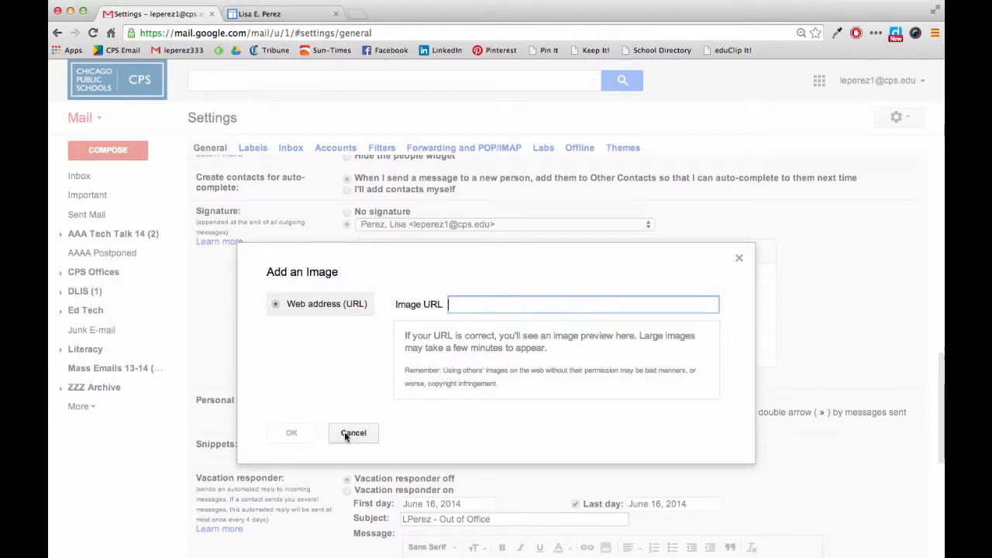
left_click(353, 432)
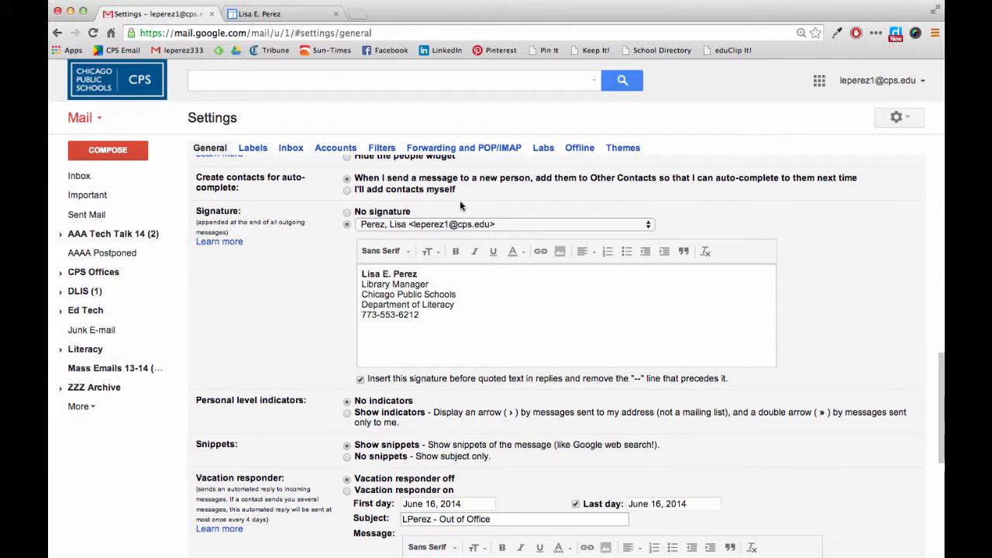
mouse_move(346, 33)
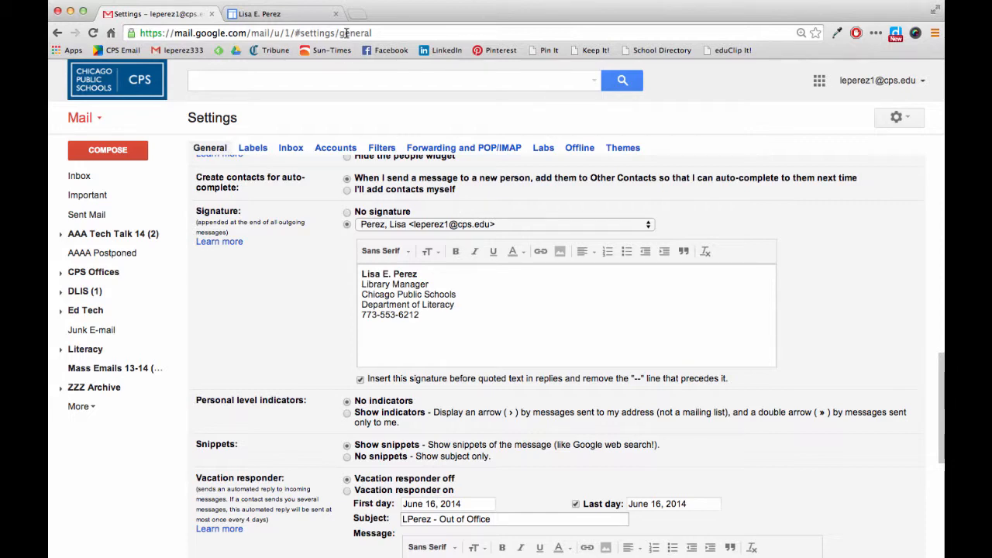
- Switch to the Google Sites professional website and begin editing its home page
left_click(260, 14)
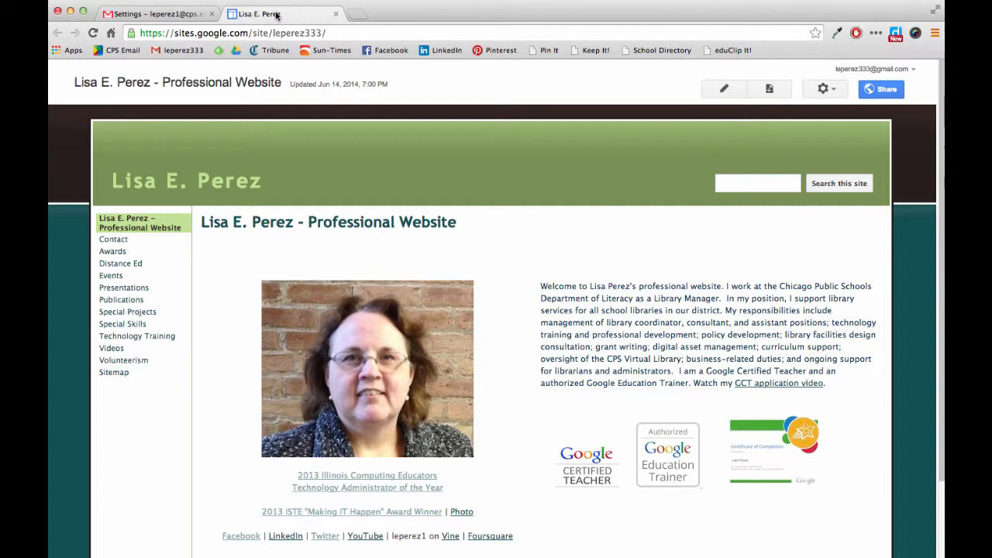
mouse_move(455, 217)
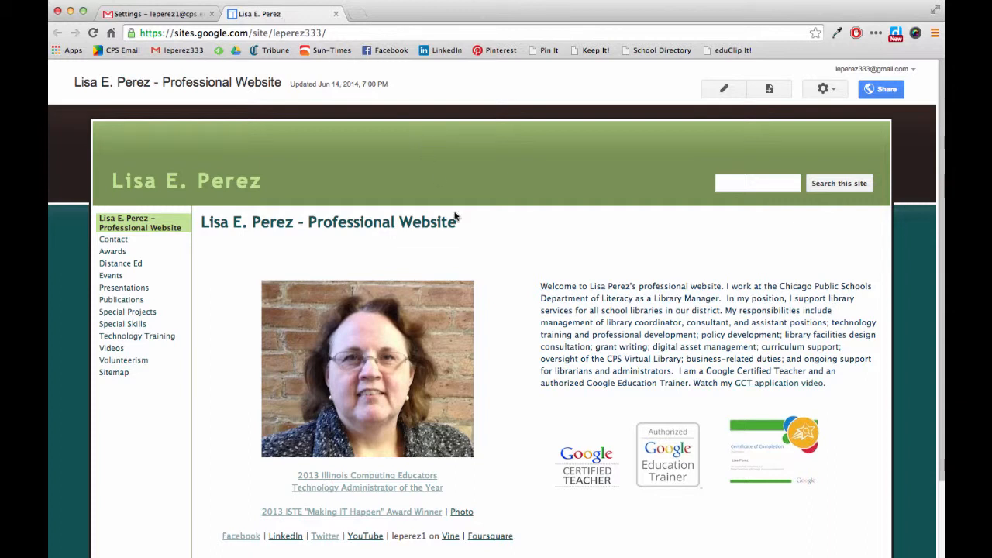
mouse_move(620, 174)
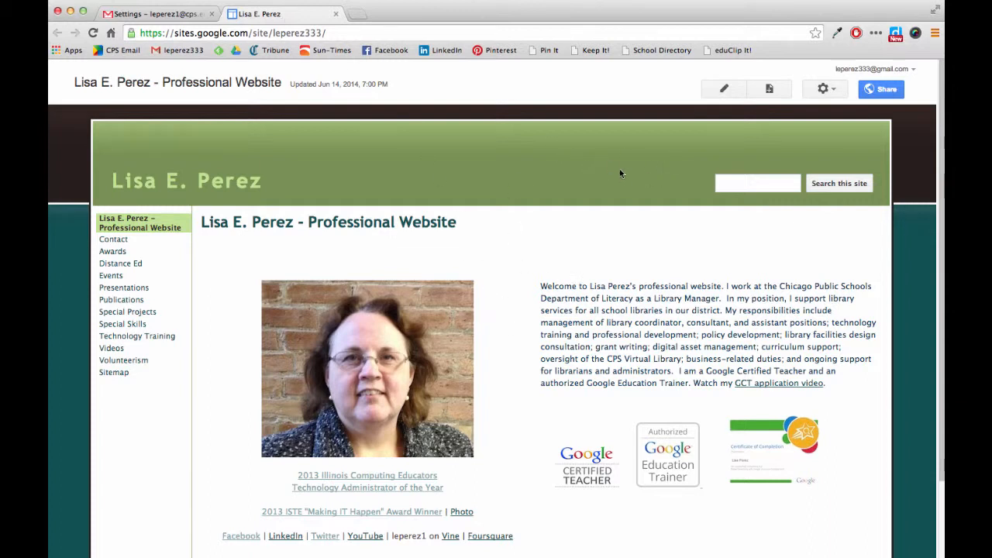
mouse_move(724, 88)
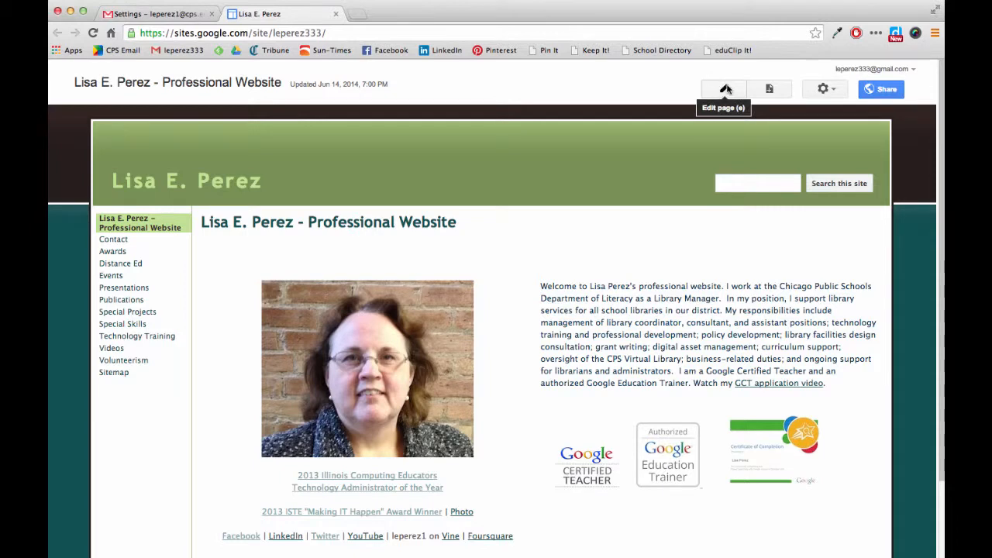
left_click(723, 88)
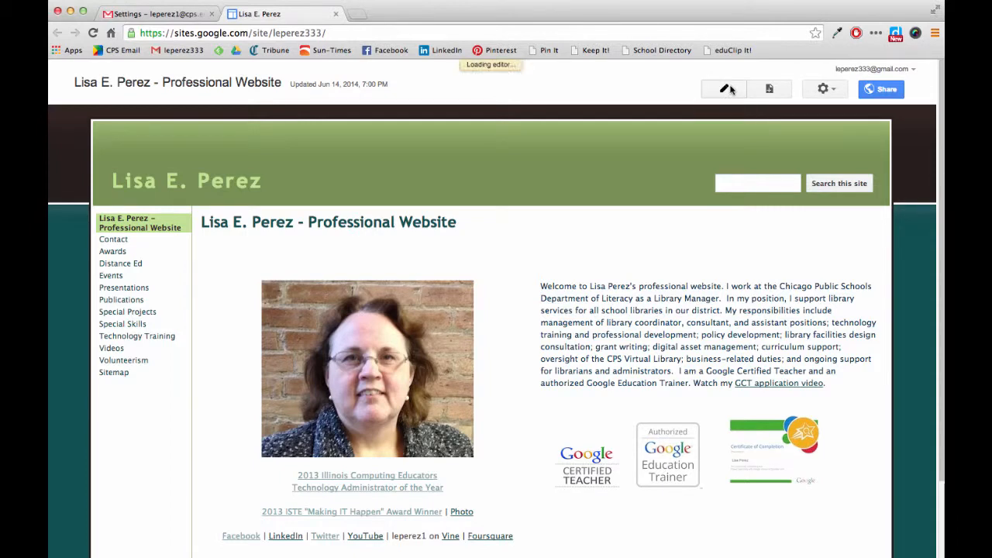
- From the page editor, browse the computer and choose the badge image file on the desktop to upload
left_click(724, 88)
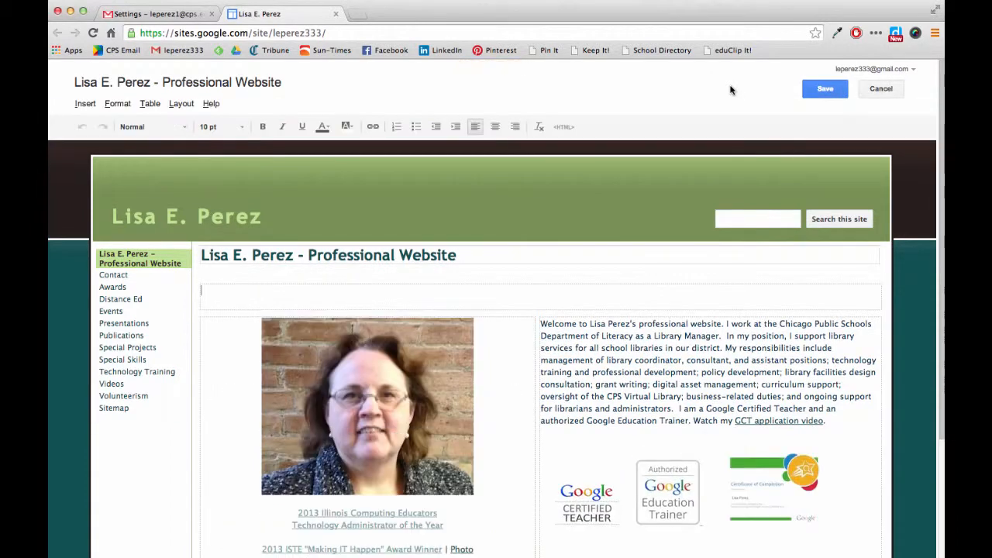
mouse_move(392, 102)
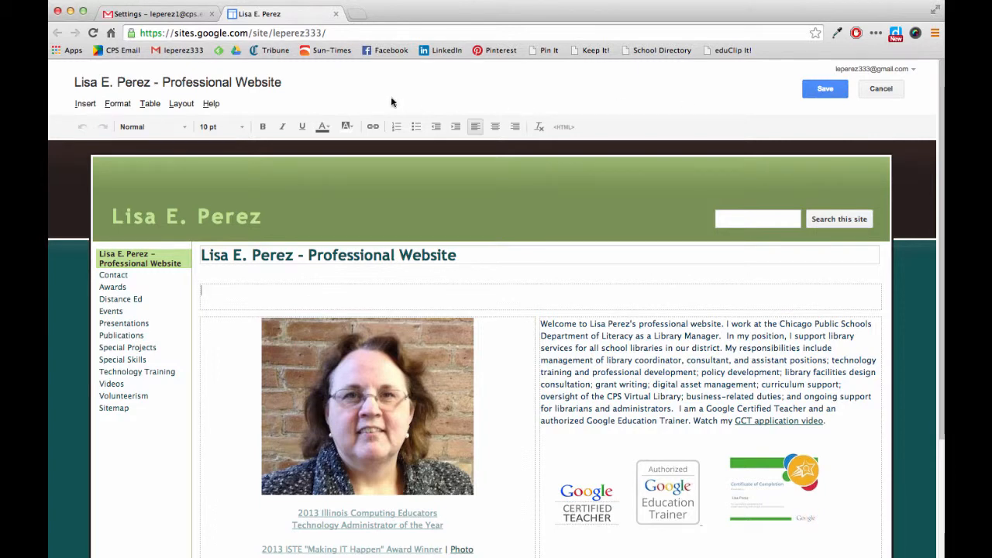
mouse_move(373, 122)
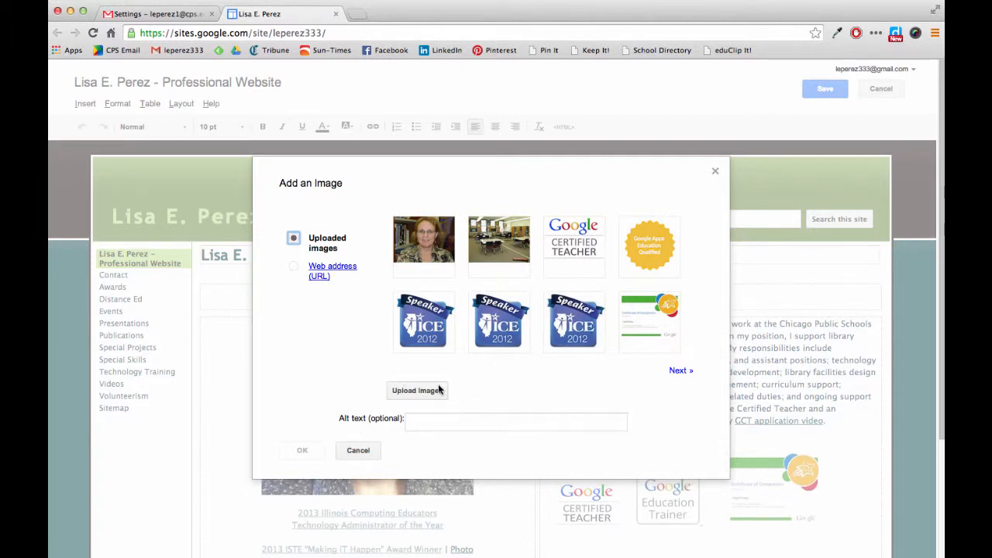
left_click(417, 390)
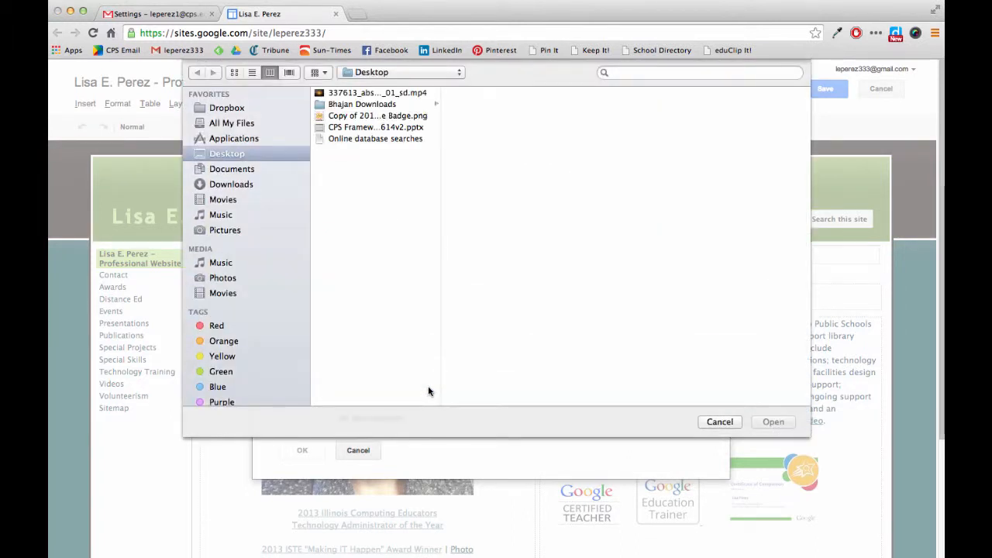
left_click(378, 115)
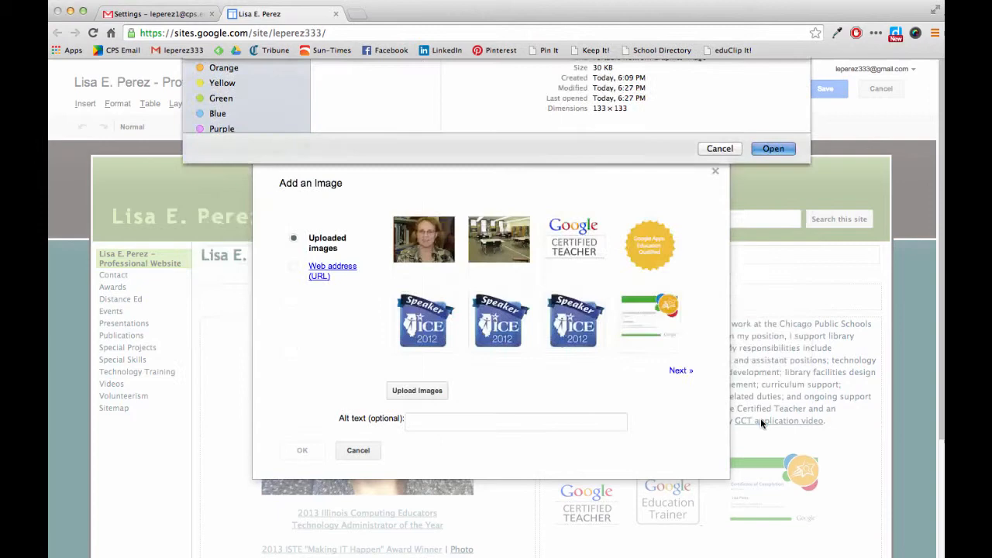
- Find the Hall of Fame 2014 Librarian badge among uploaded images and copy its image URL
left_click(773, 148)
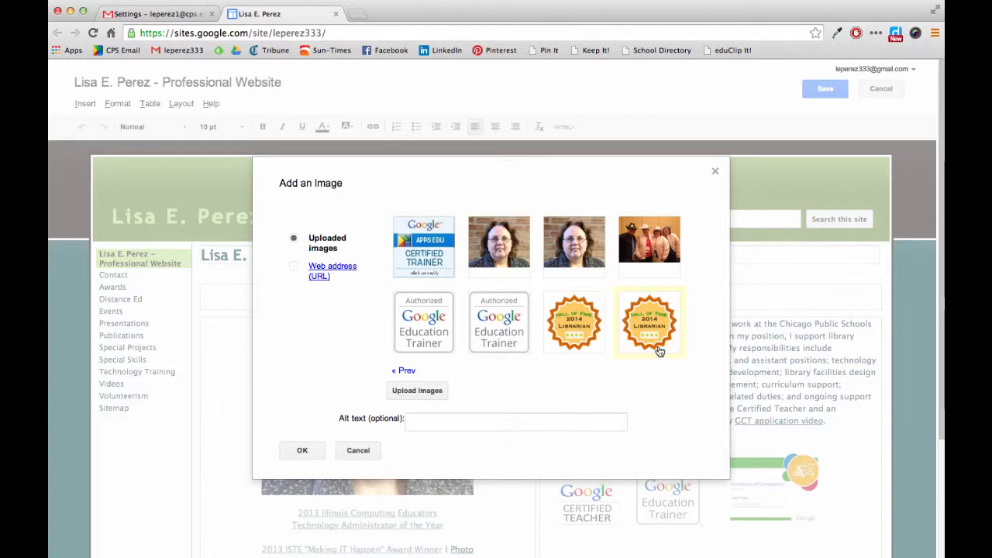
mouse_move(655, 345)
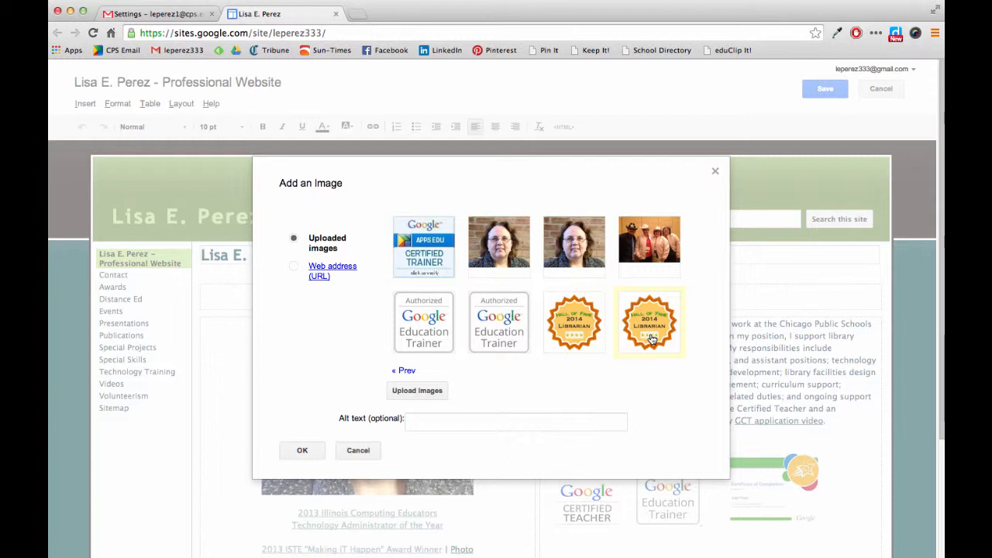
right_click(650, 322)
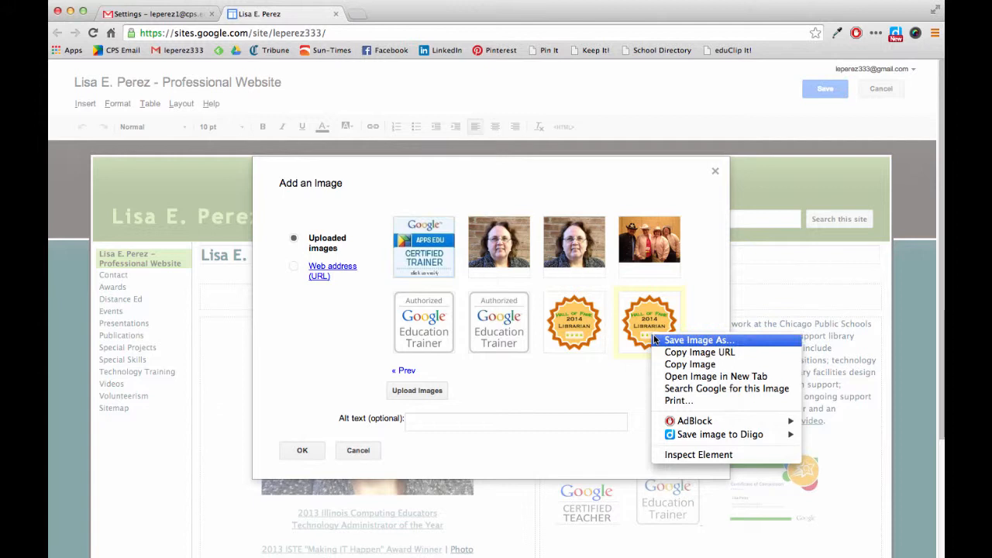
mouse_move(690, 364)
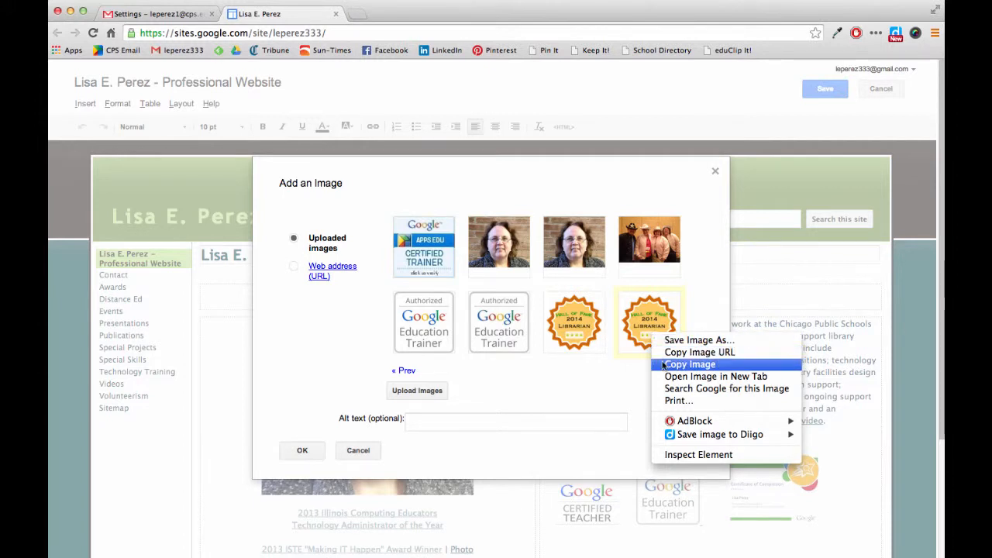
mouse_move(700, 352)
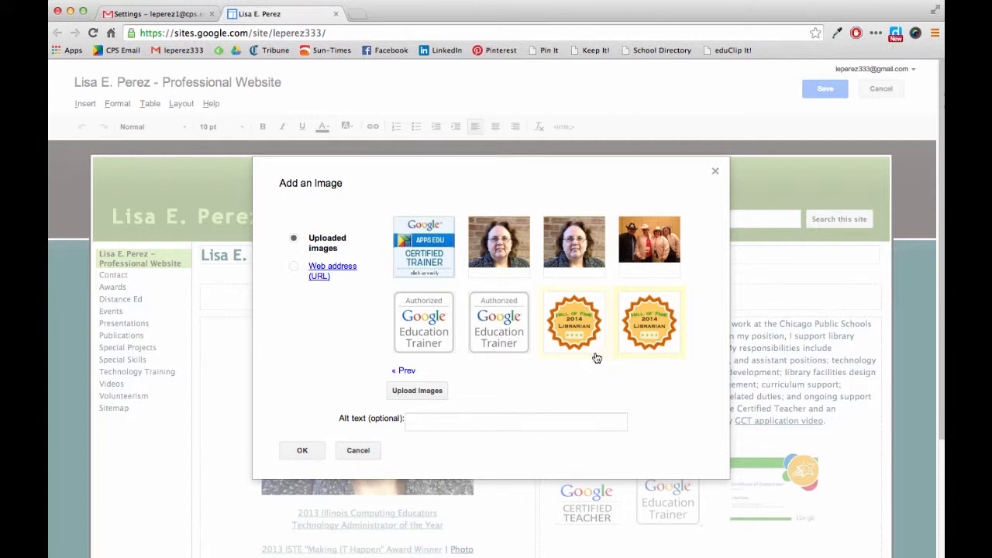
- Insert the Hall of Fame badge onto the page, then cancel editing and discard the changes
left_click(649, 322)
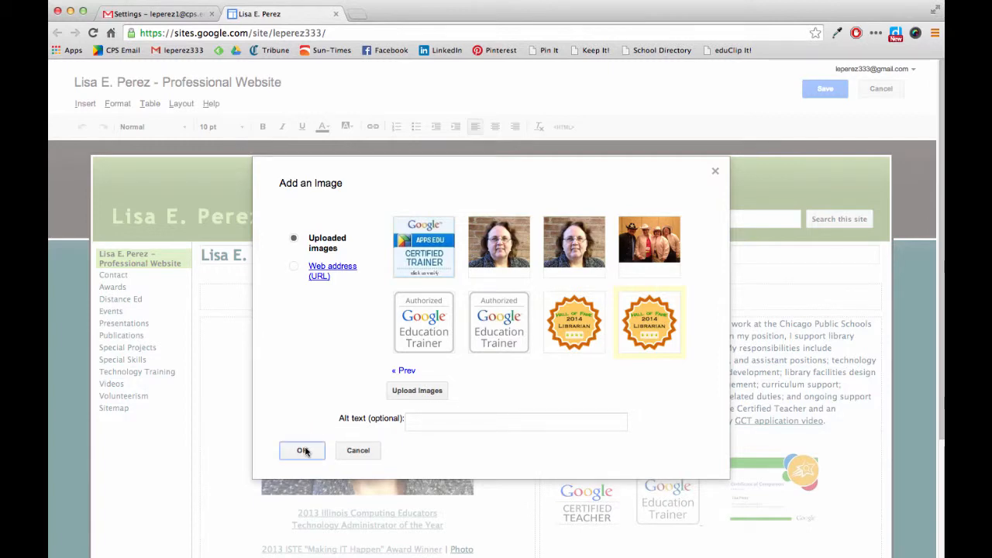
left_click(303, 451)
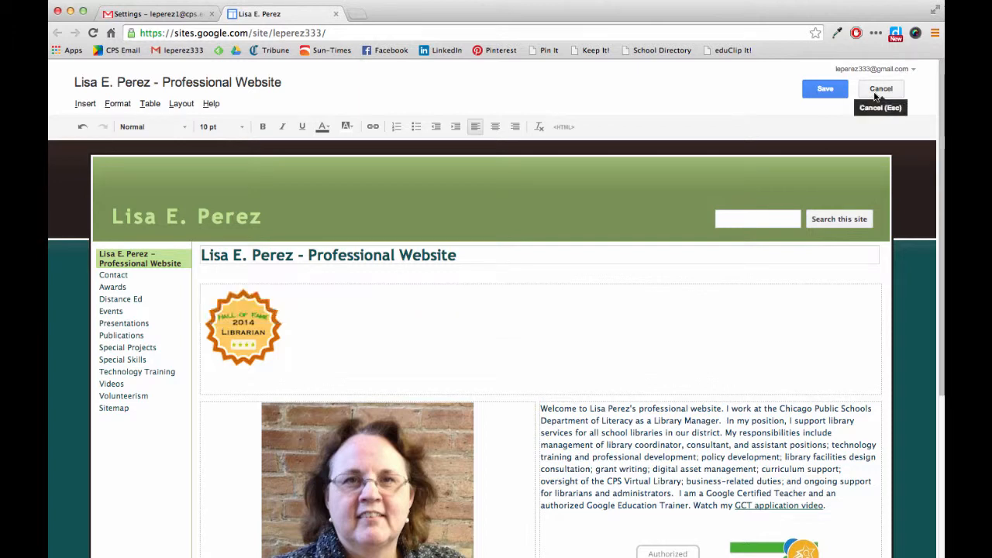
left_click(880, 89)
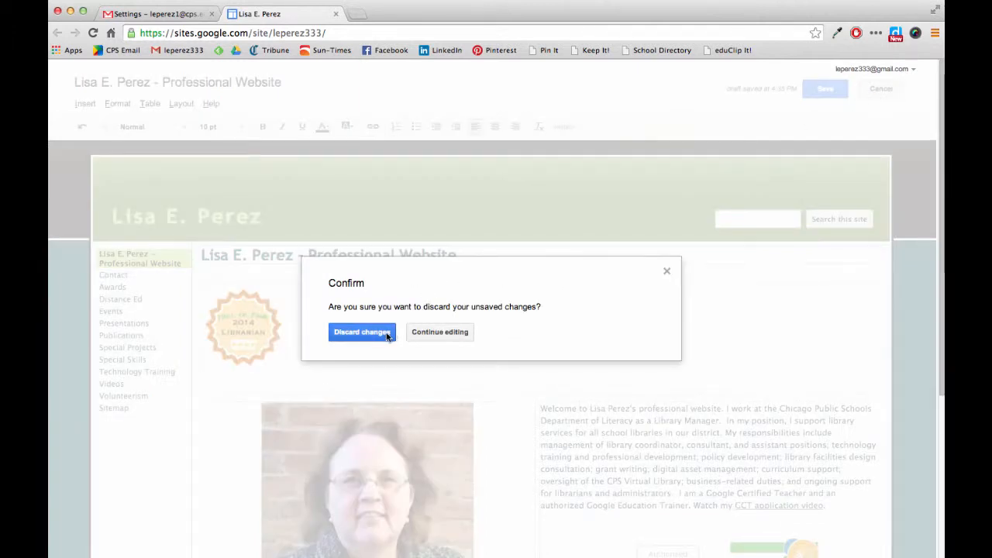
left_click(362, 332)
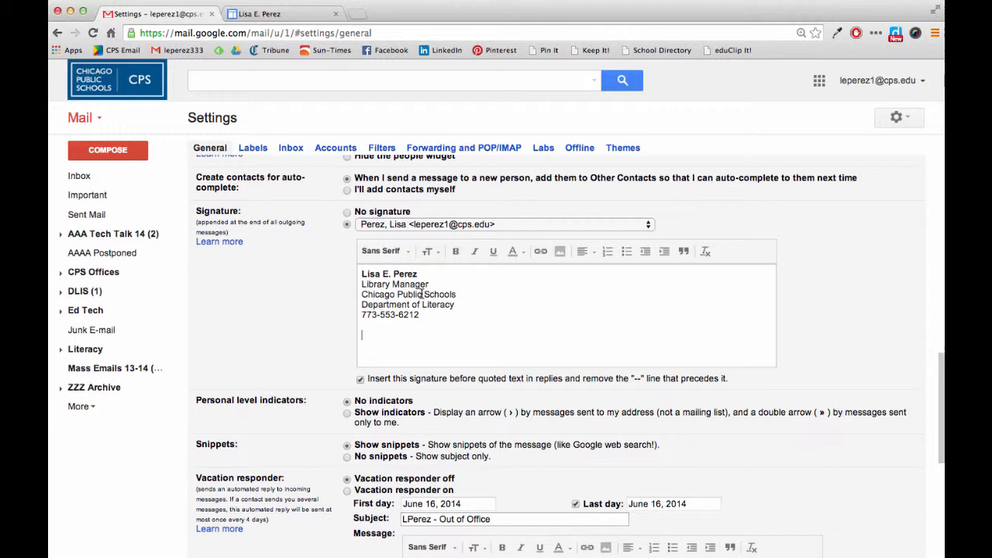
mouse_move(560, 251)
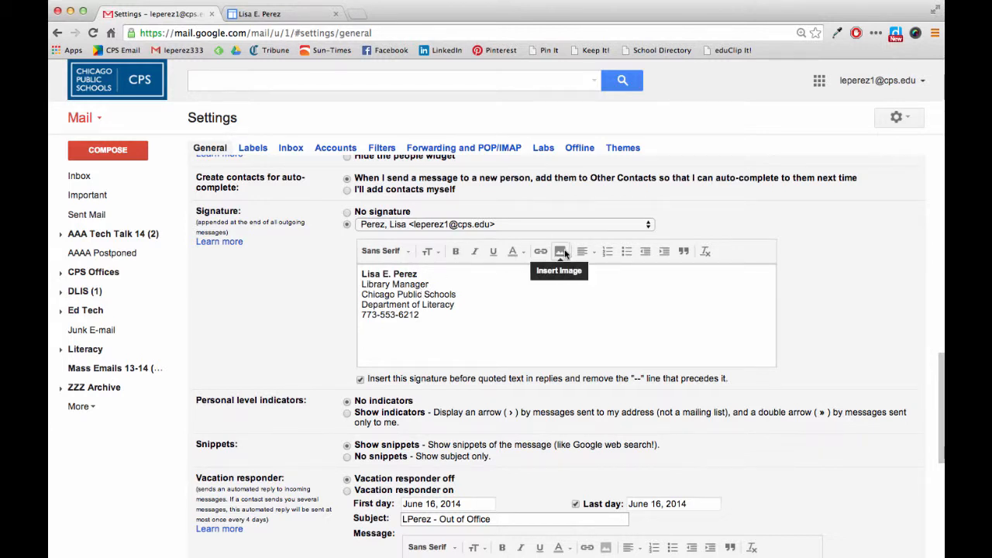
- Insert the badge image into the Gmail signature using the copied image URL
left_click(560, 250)
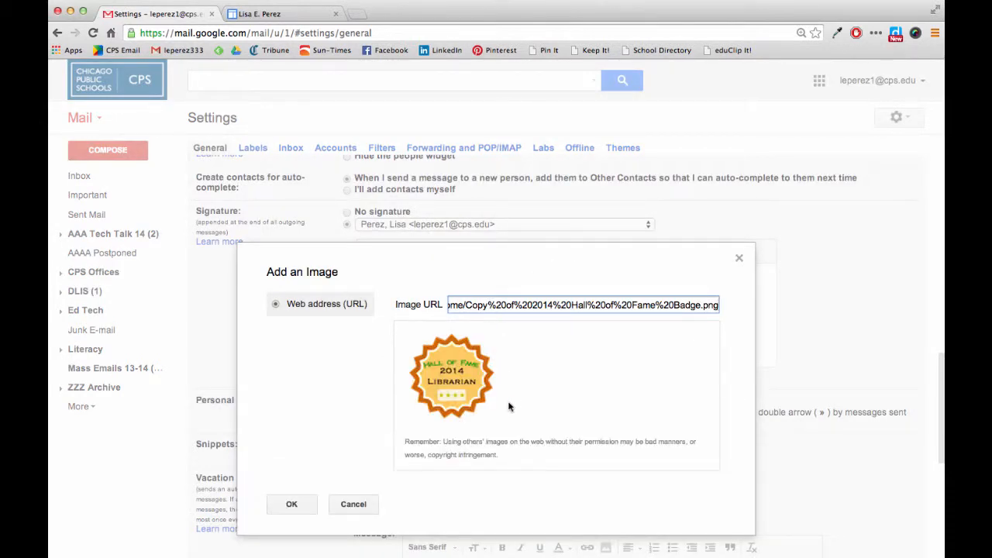
mouse_move(458, 361)
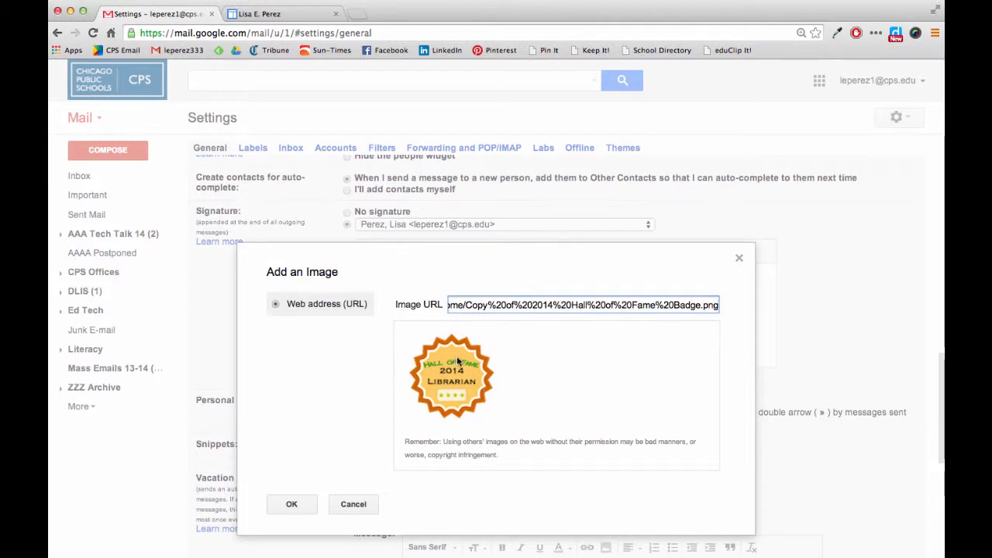
mouse_move(461, 398)
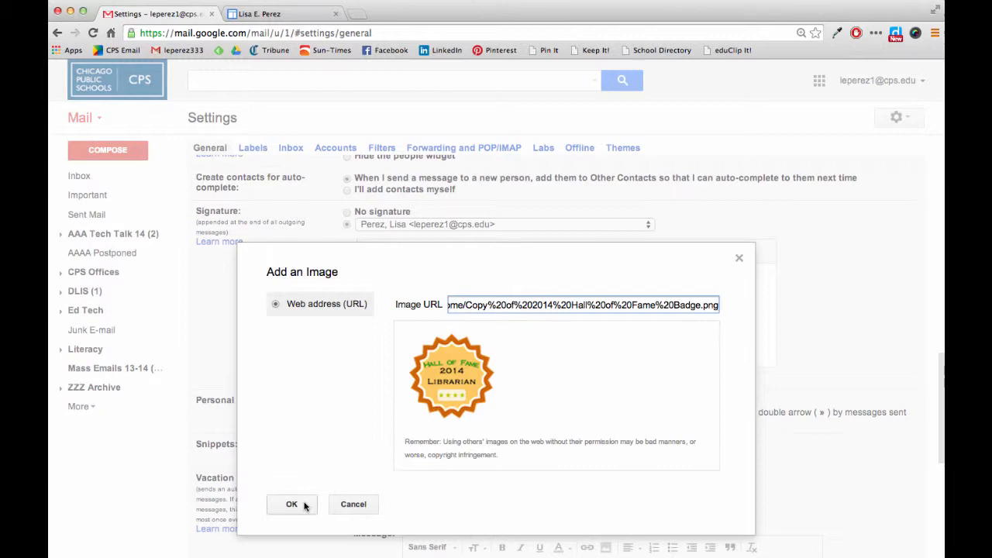
left_click(292, 504)
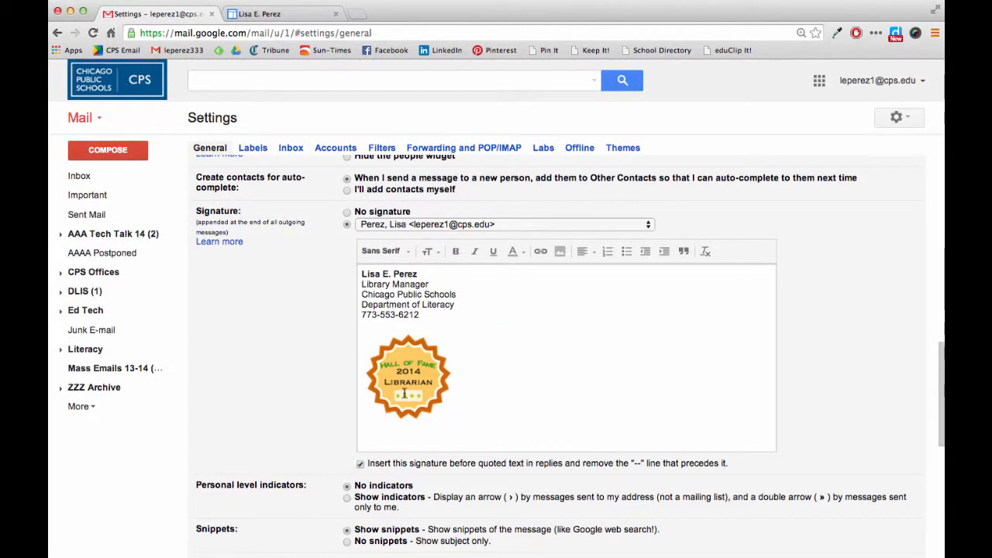
left_click(408, 376)
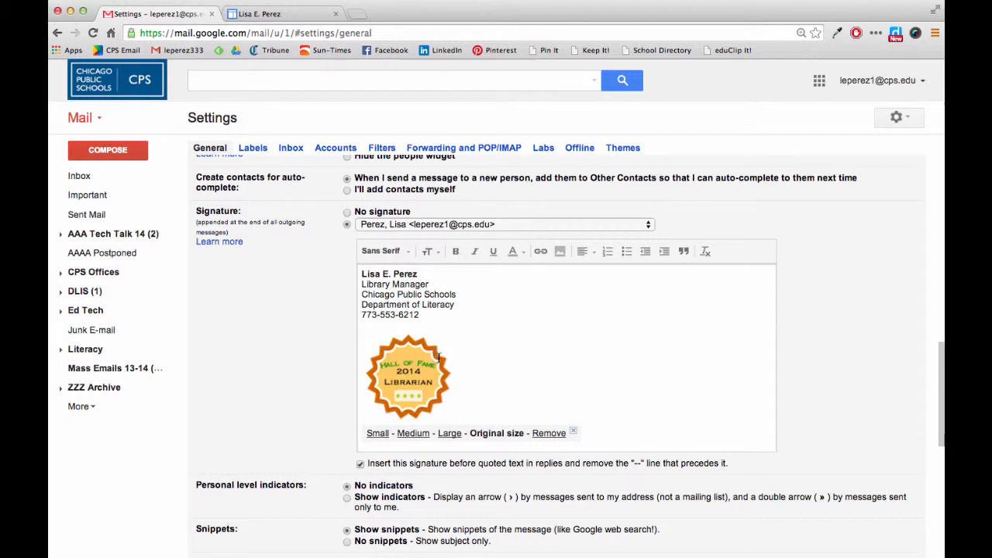
mouse_move(419, 390)
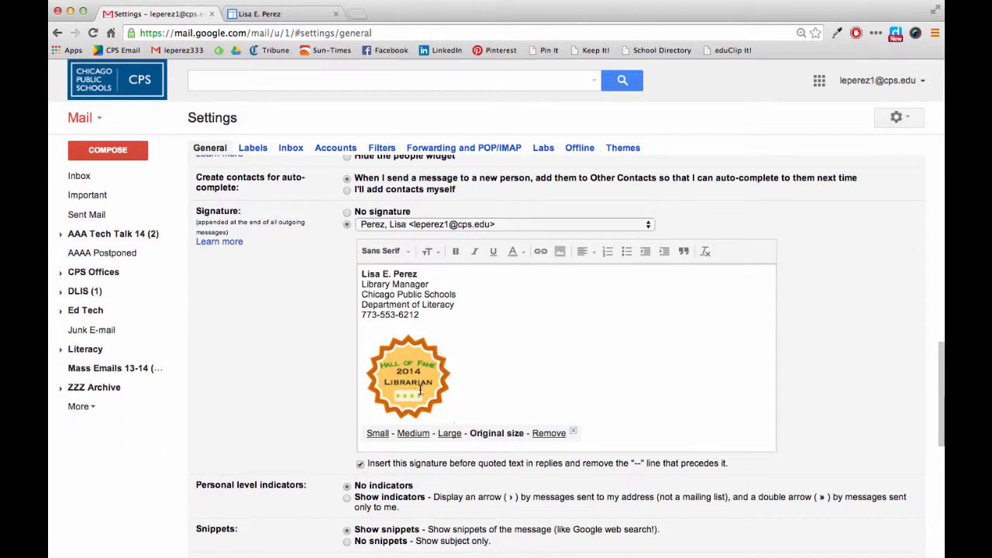
mouse_move(505, 414)
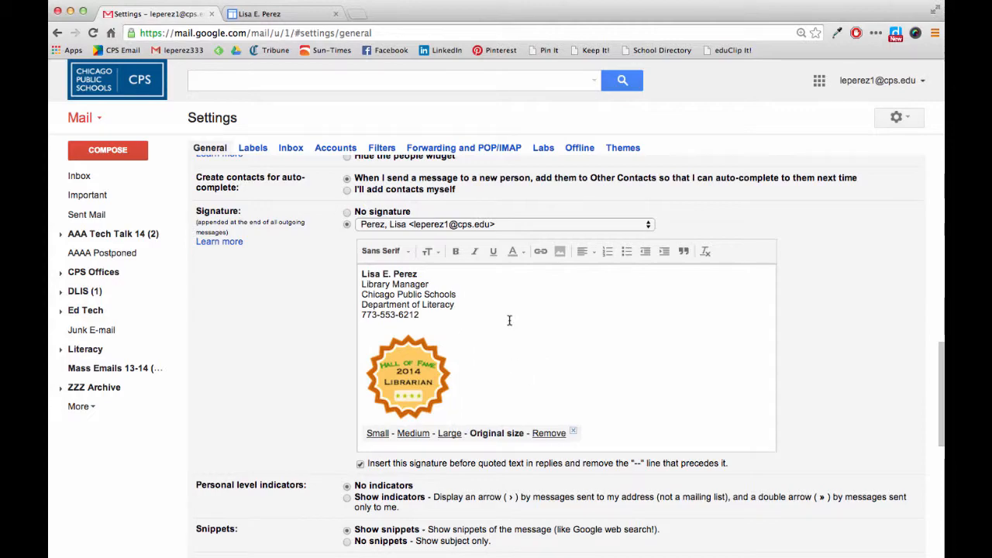
- Save the General settings changes with the updated signature
scroll("down", 3)
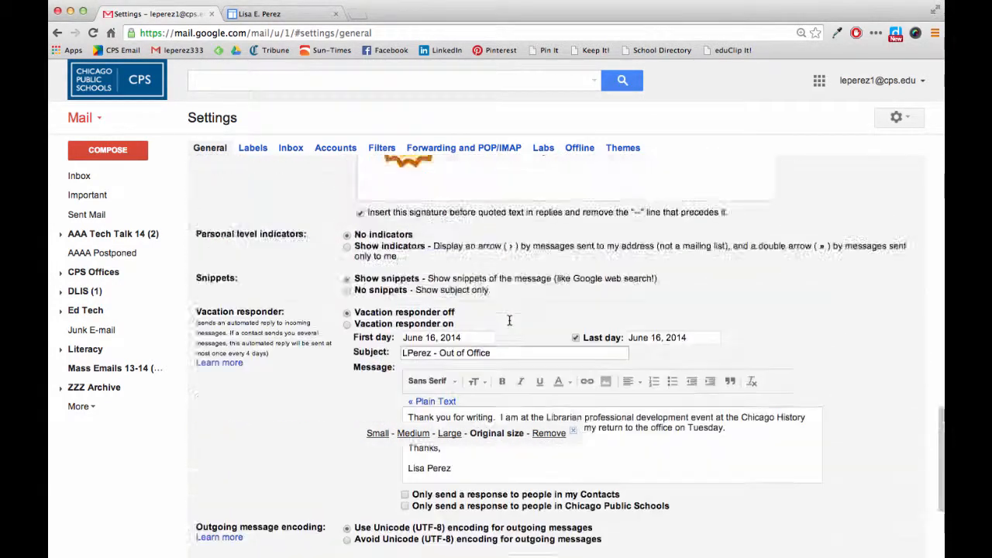
scroll("up", 3)
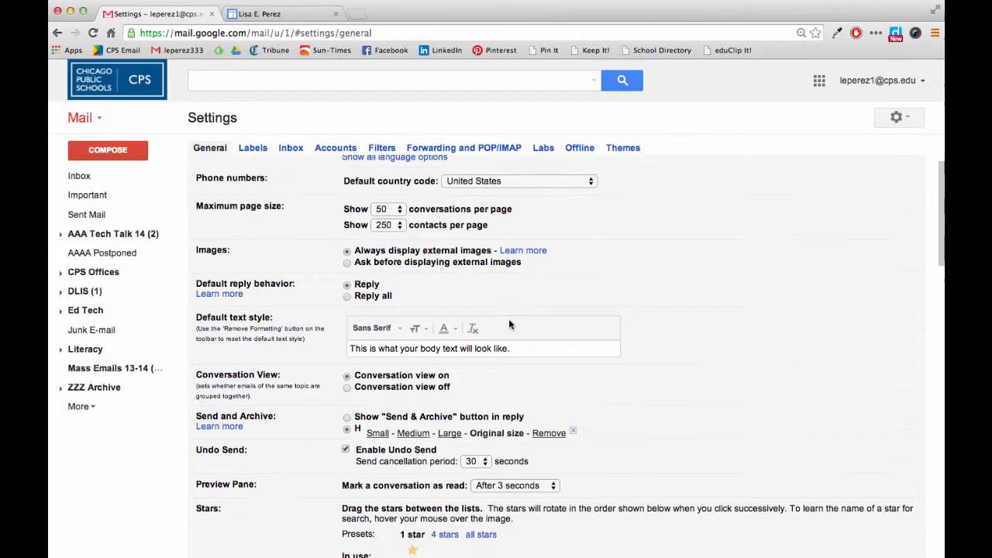
scroll("down", 3)
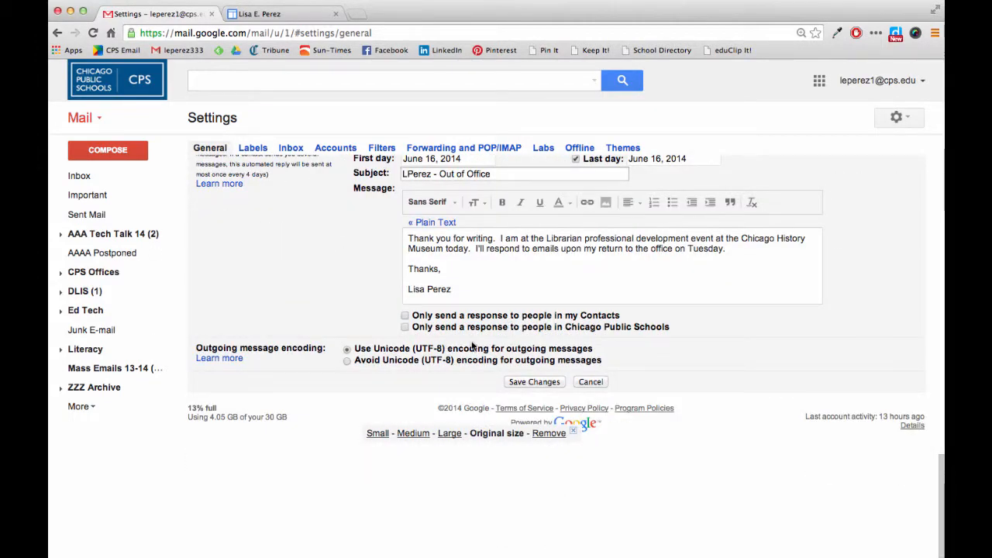
left_click(534, 381)
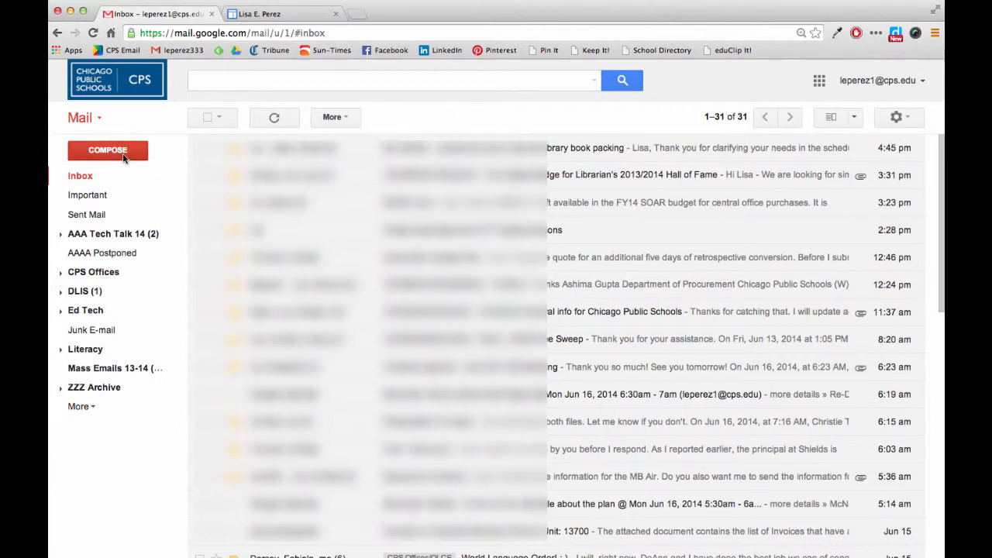
- Compose a new message showing the signature with the Hall of Fame badge
left_click(107, 149)
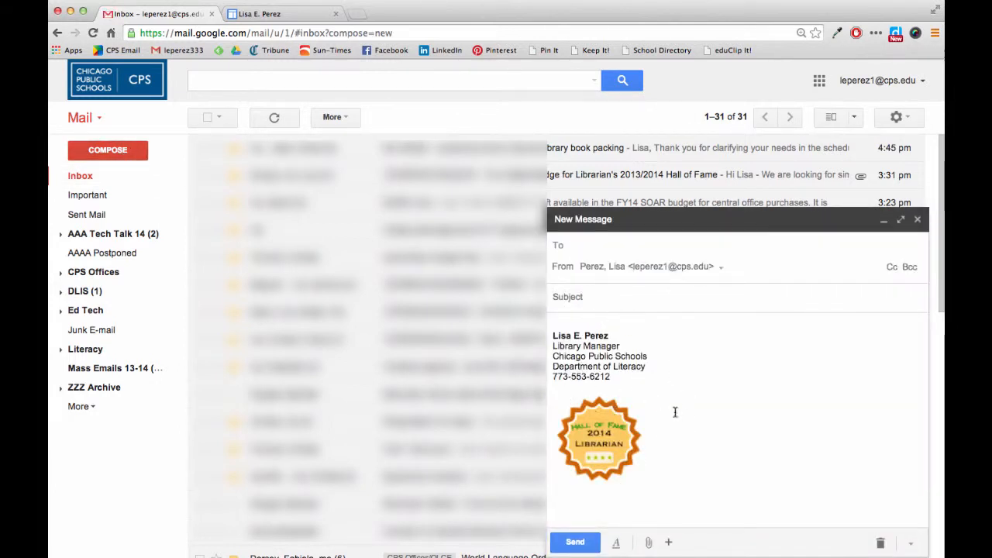
mouse_move(638, 433)
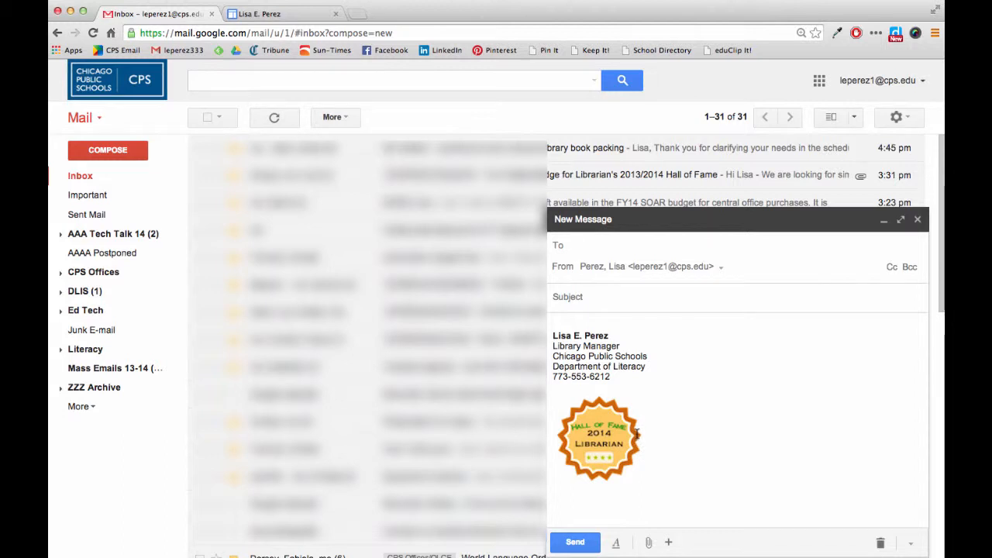
mouse_move(636, 370)
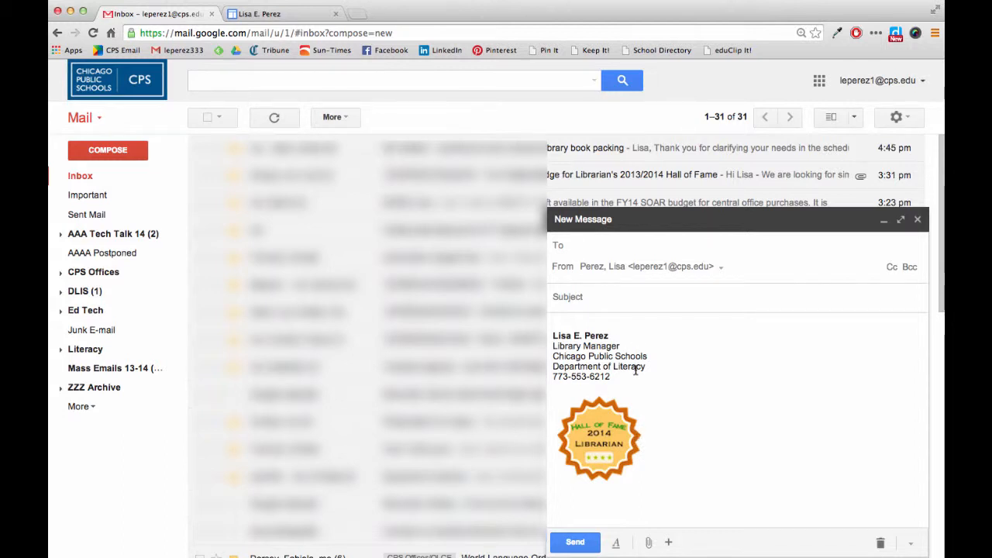